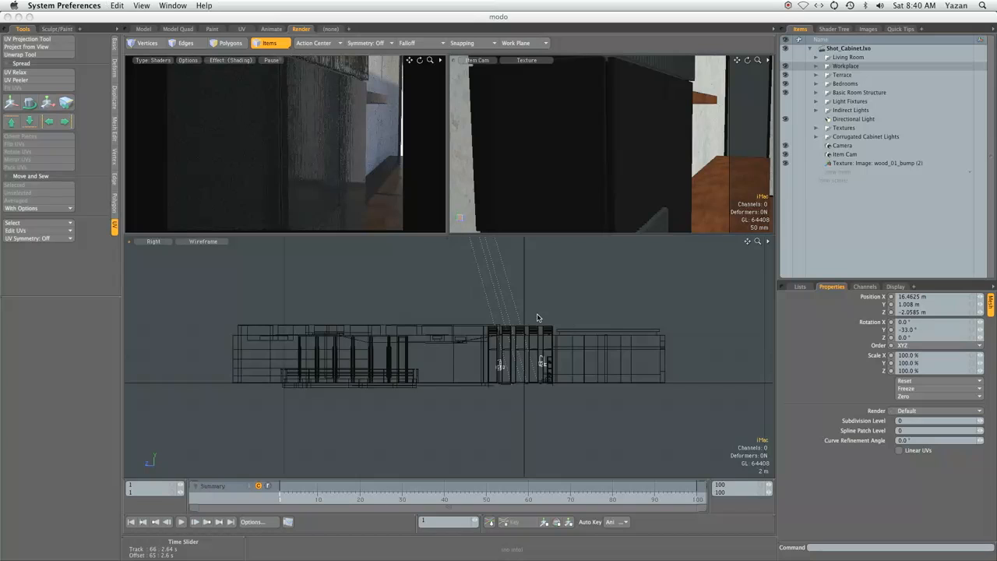
pyautogui.moveTo(619, 286)
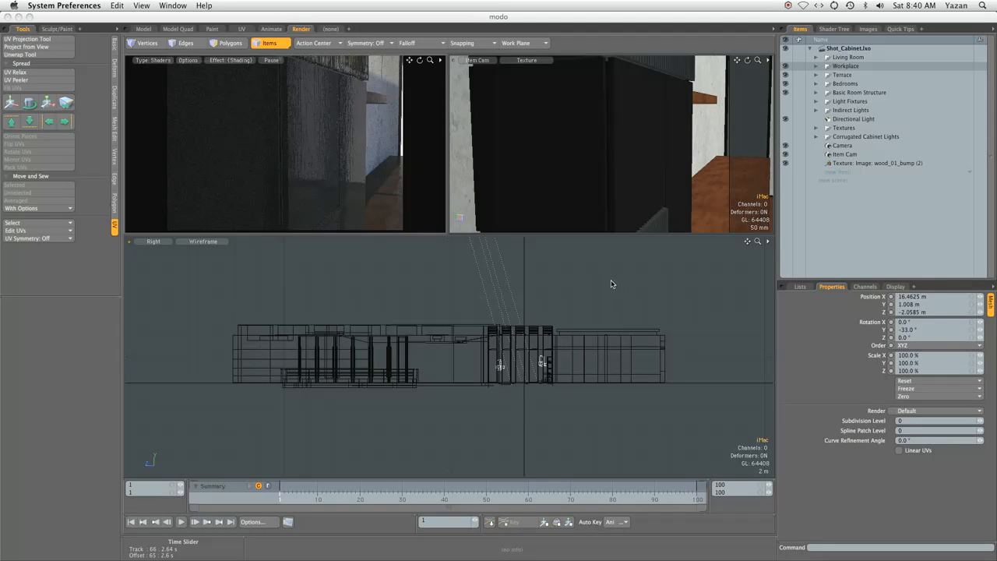
pyautogui.moveTo(447, 170)
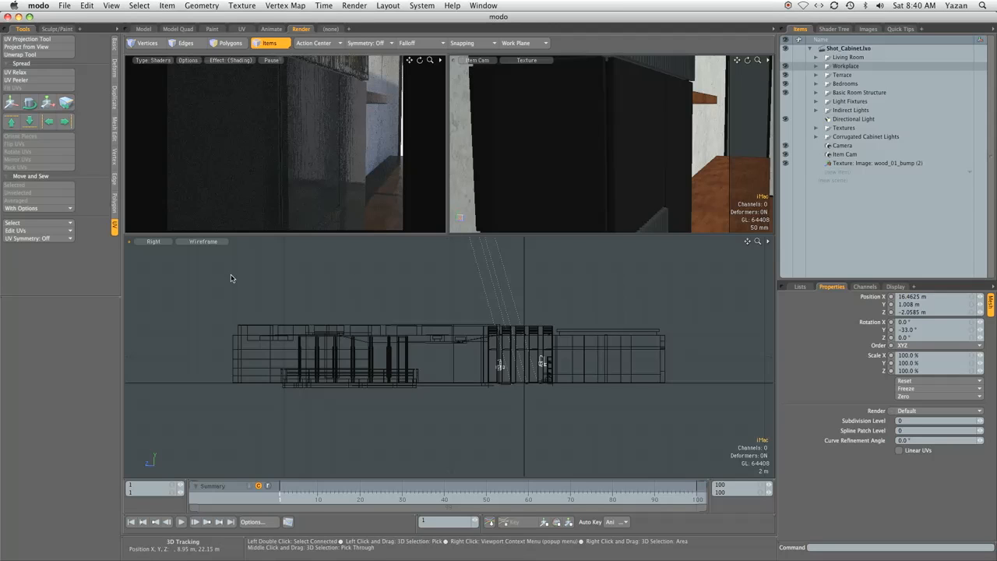
# Switch the bottom wireframe viewport from Right to the scene Camera view
pyautogui.click(153, 241)
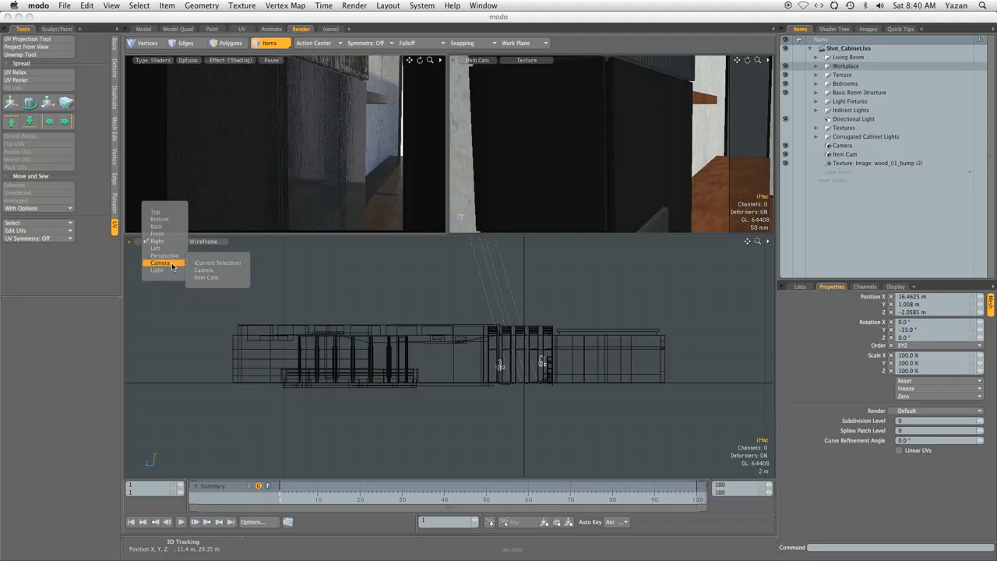
pyautogui.click(160, 263)
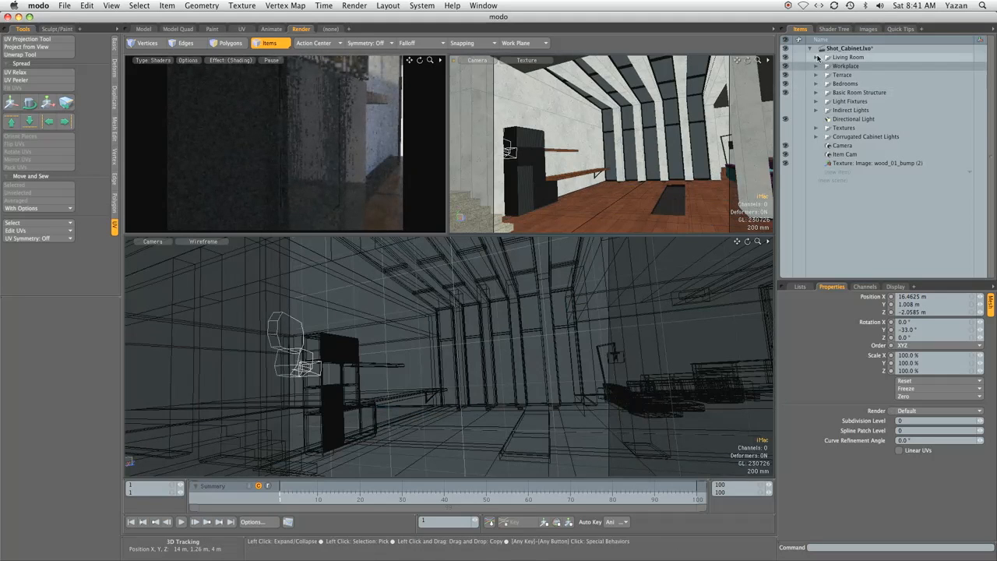
# Expand the Living Room group and select the living room lamp item
pyautogui.click(816, 57)
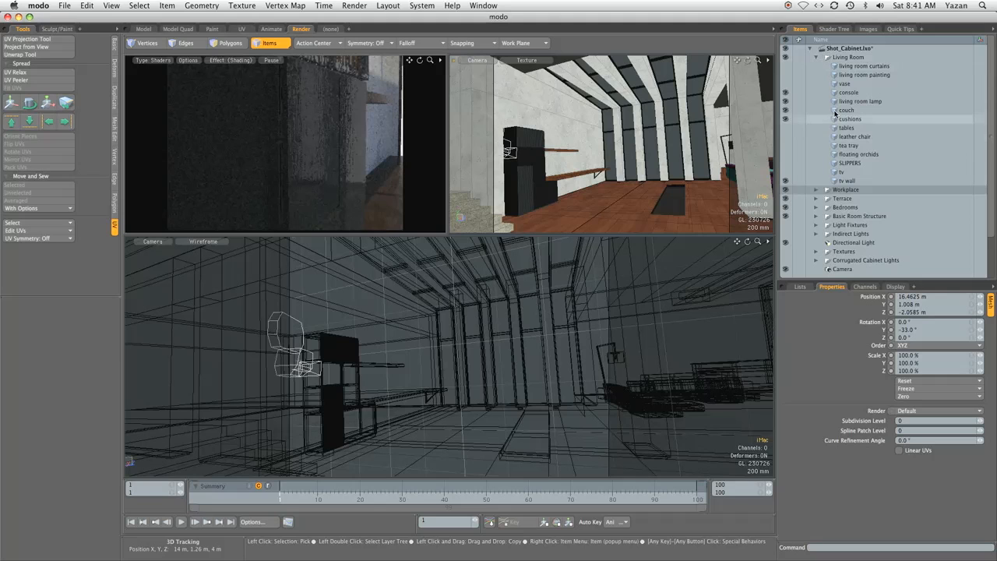
pyautogui.click(861, 101)
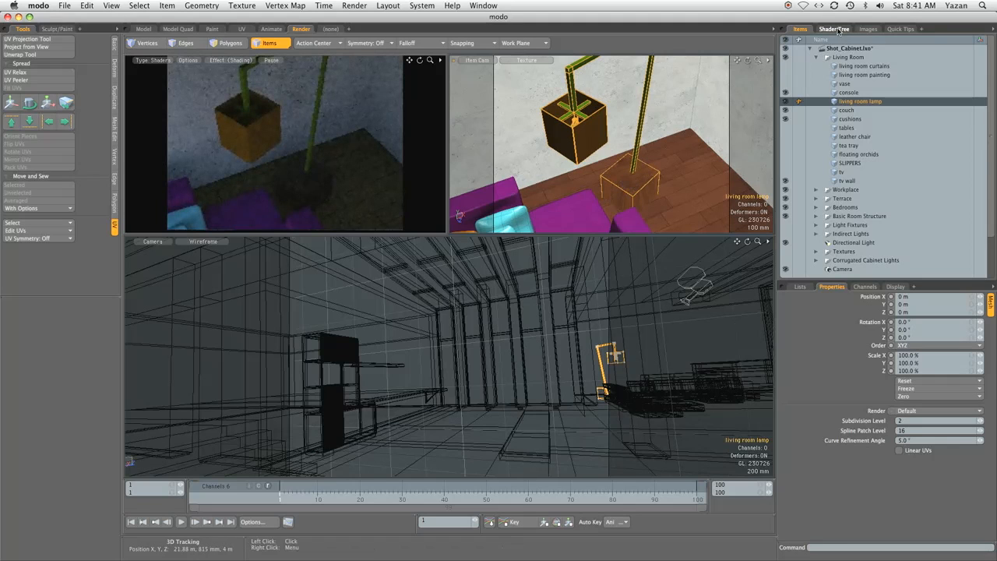
# Load a Metal preset onto Metal (3) under Matr: chrome in the Shader Tree
pyautogui.click(834, 29)
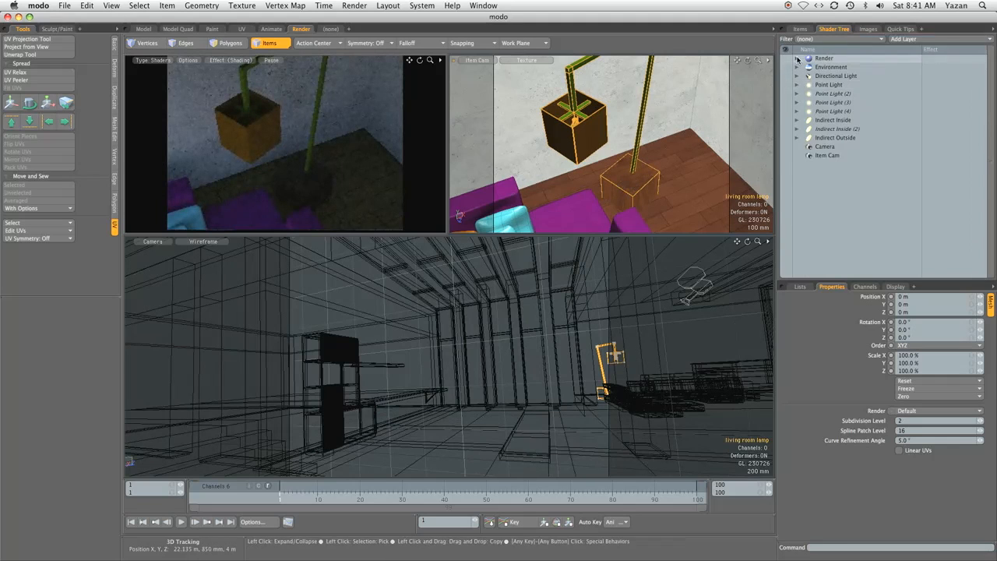
pyautogui.click(798, 58)
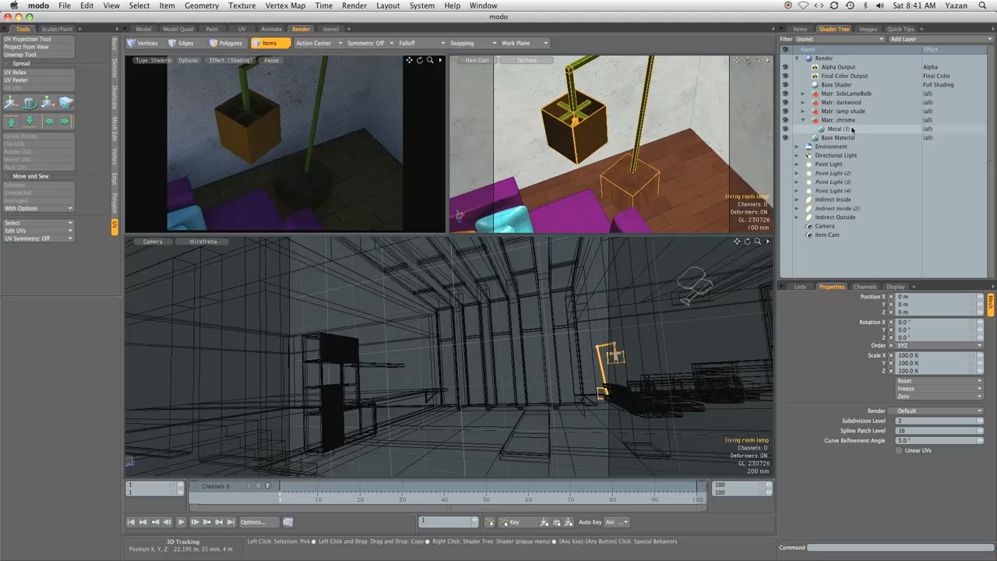
pyautogui.rightClick(838, 137)
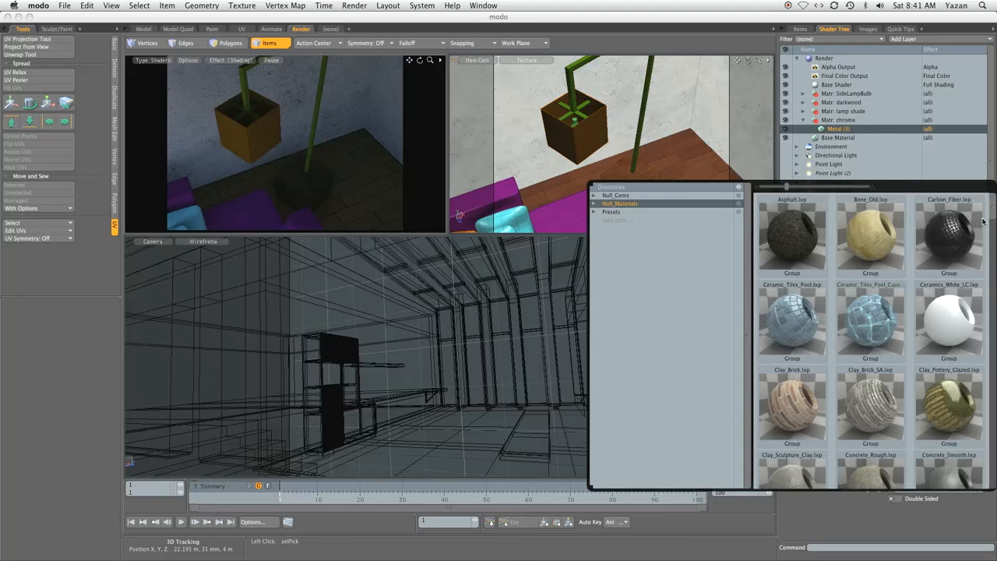
pyautogui.scroll(-3)
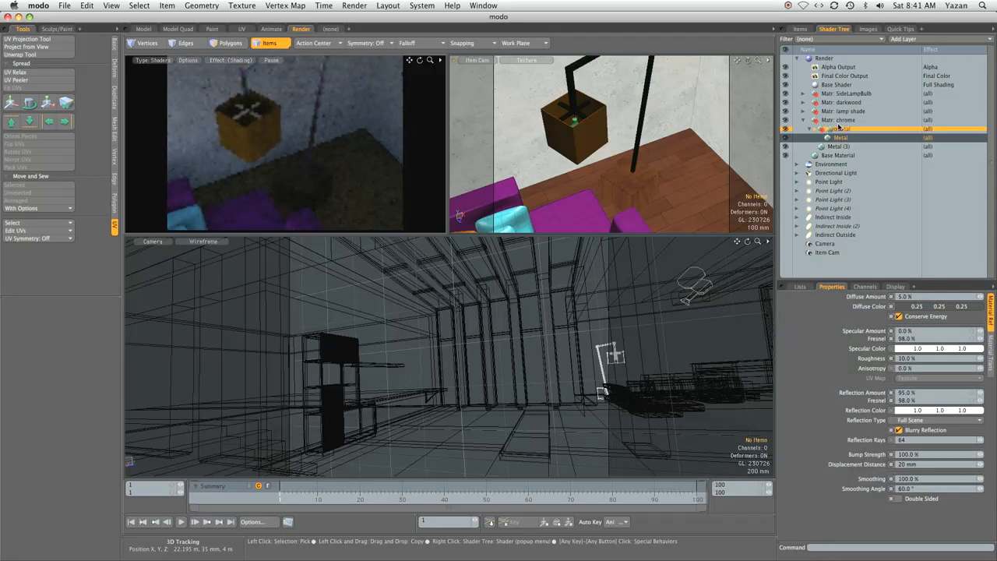
# Delete the extra Group and old Metal (3), keeping the new Metal preset selected
pyautogui.click(835, 137)
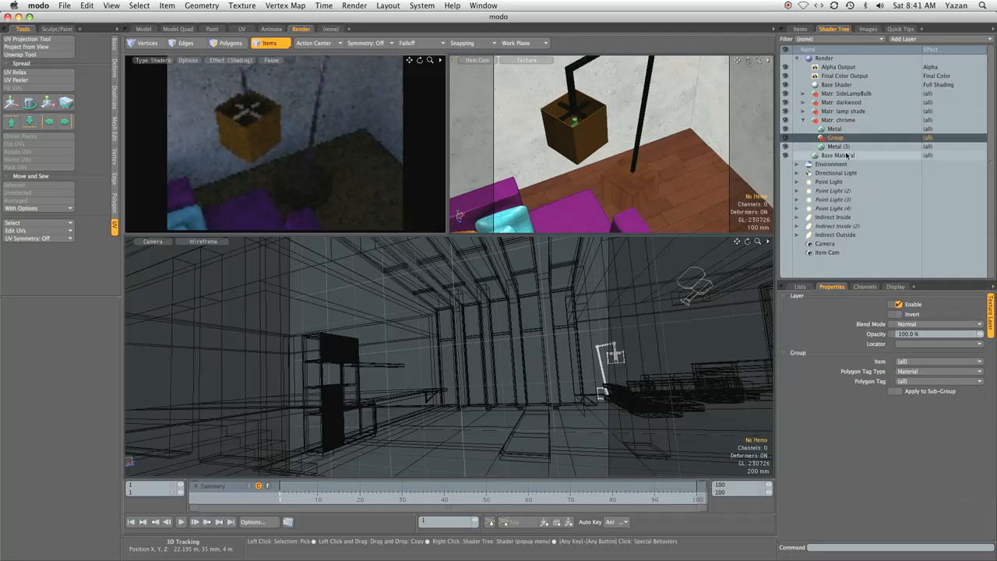
pyautogui.rightClick(837, 146)
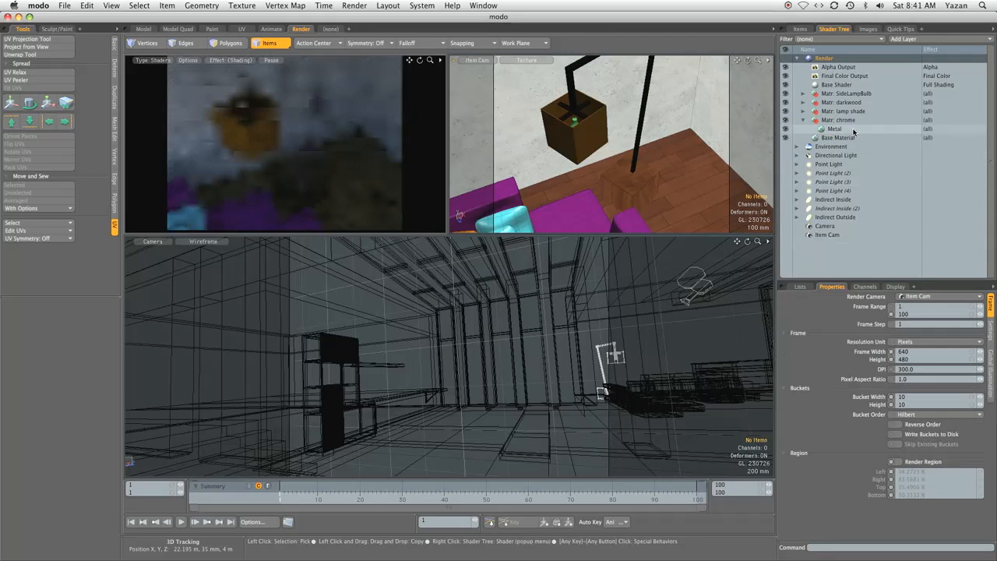
pyautogui.click(835, 128)
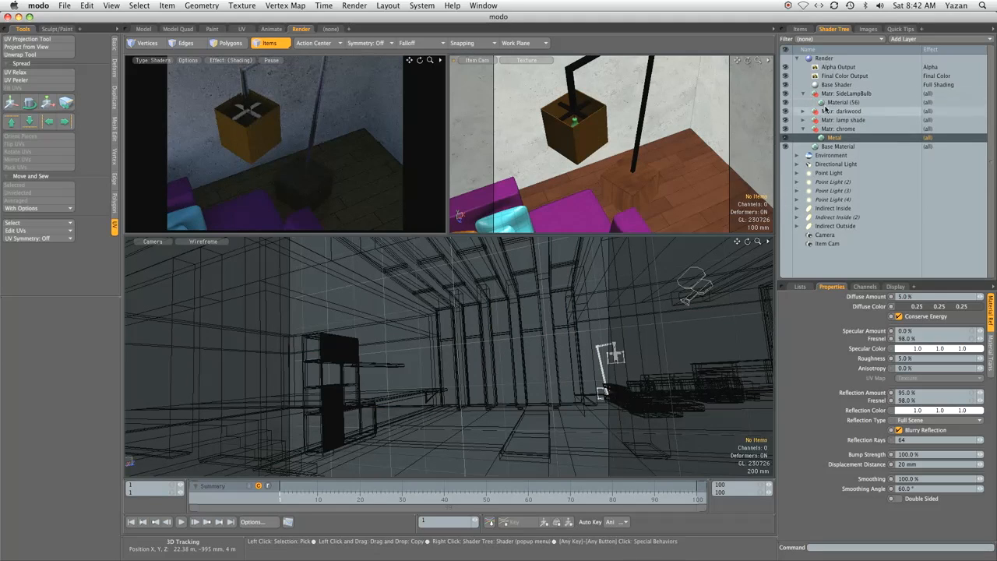
# Set the SideLampBulb Material (56) diffuse colour to pale peach
pyautogui.click(844, 102)
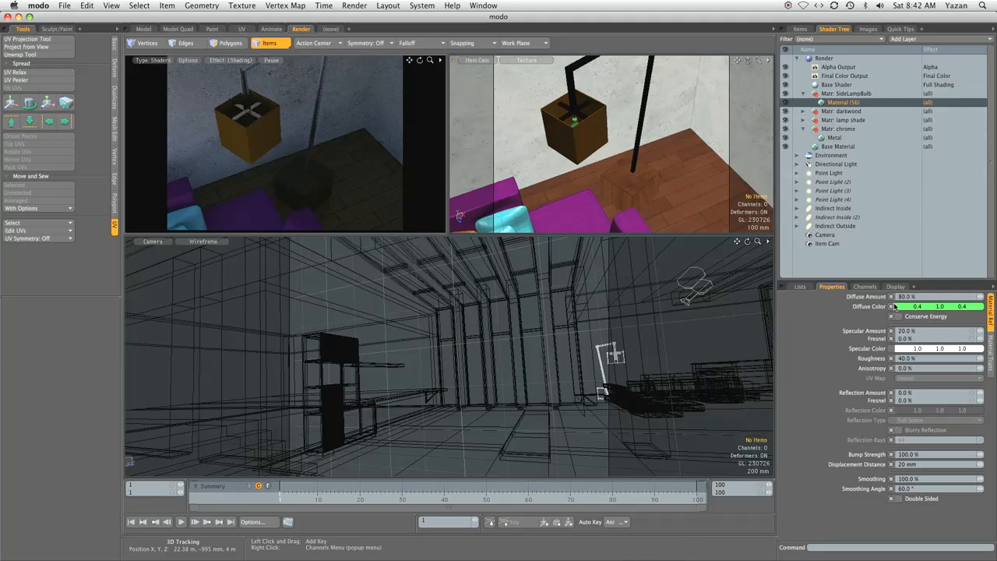
pyautogui.click(939, 306)
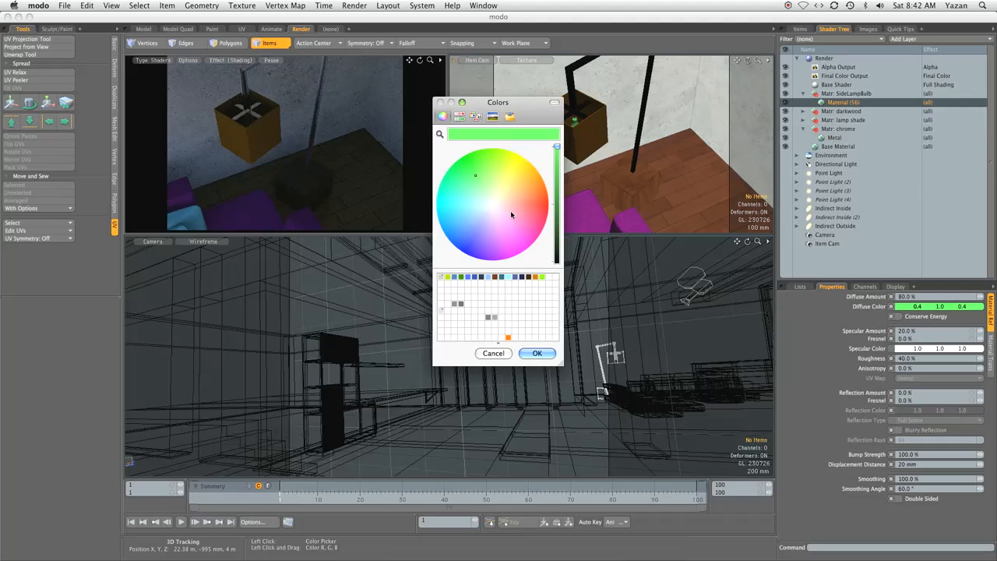
pyautogui.click(503, 195)
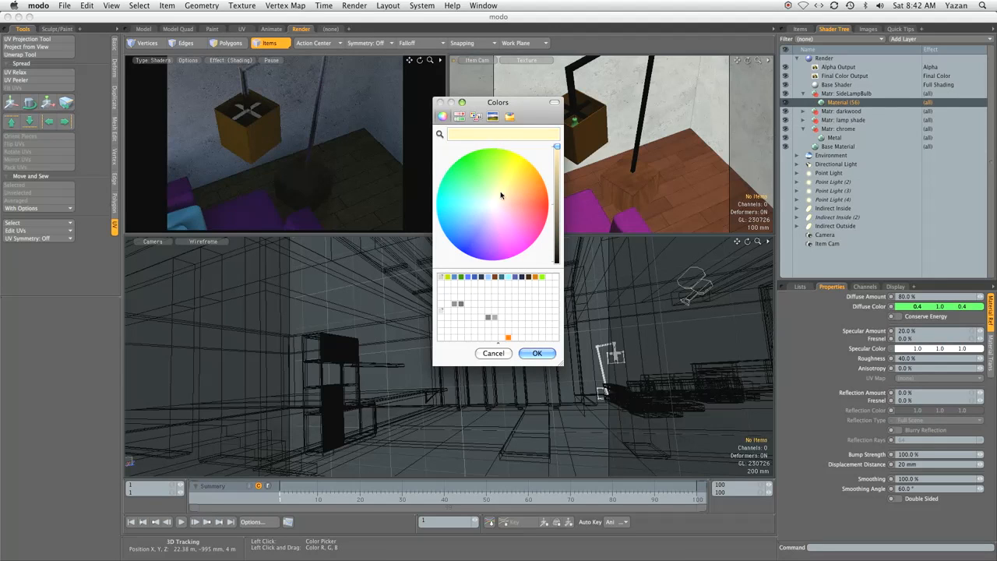
pyautogui.click(518, 216)
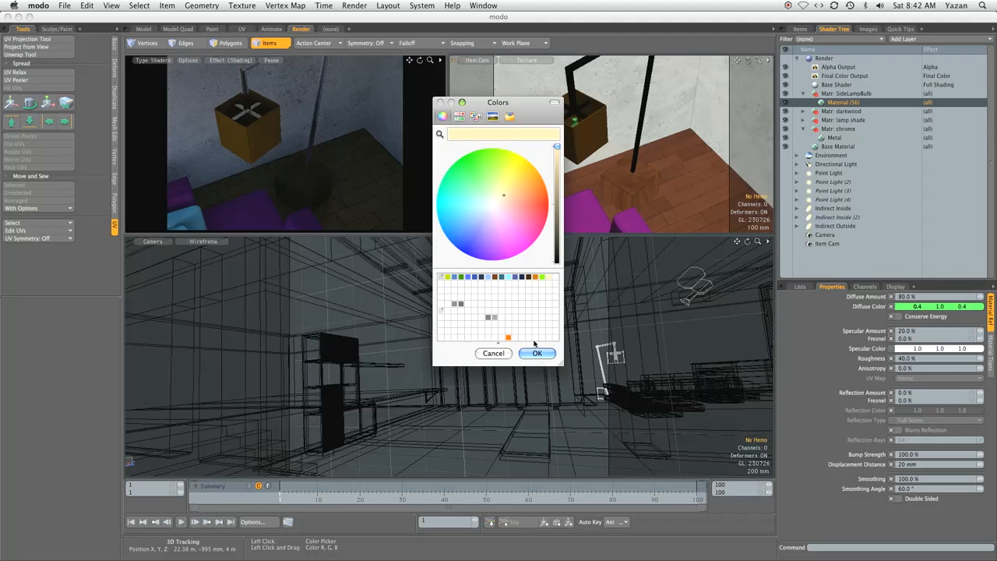
pyautogui.click(537, 353)
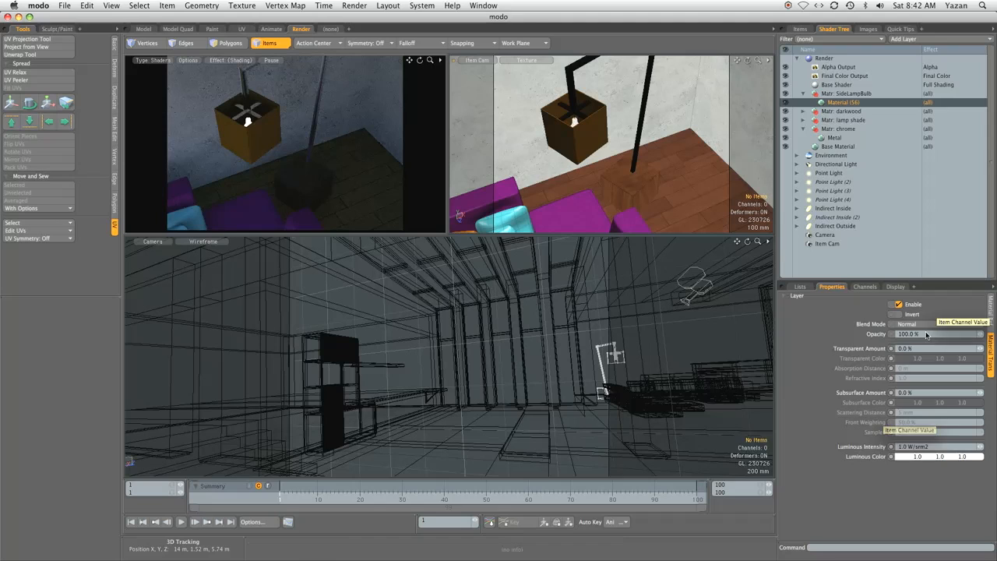
# Make the bulb's luminous colour peach and add a Shader layer to its group
pyautogui.click(918, 456)
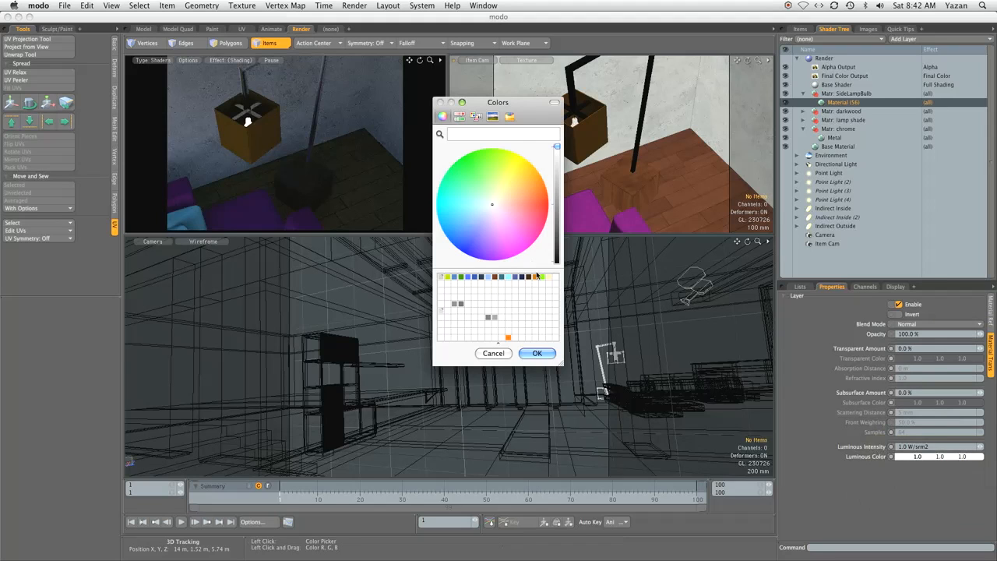
pyautogui.click(537, 353)
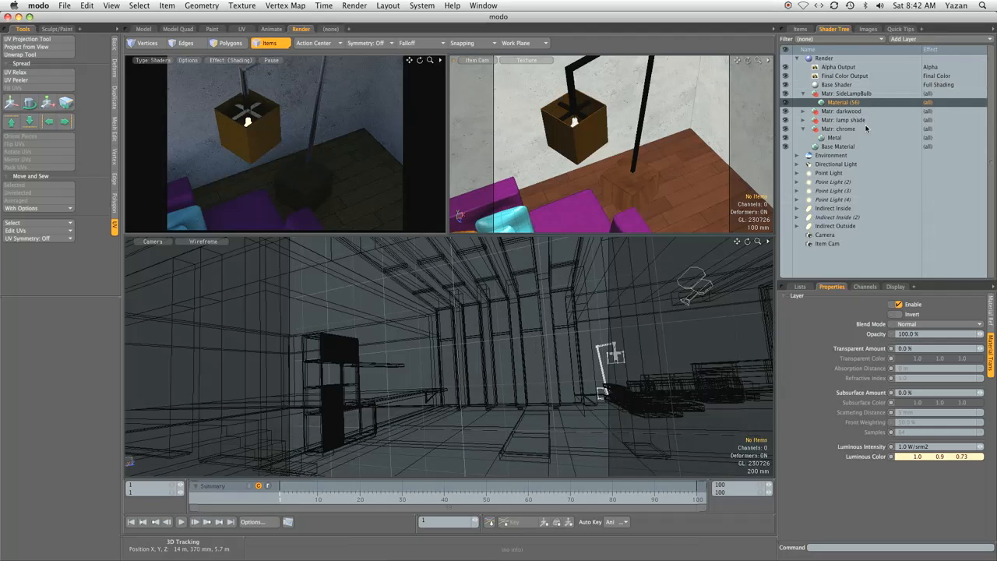
pyautogui.click(841, 102)
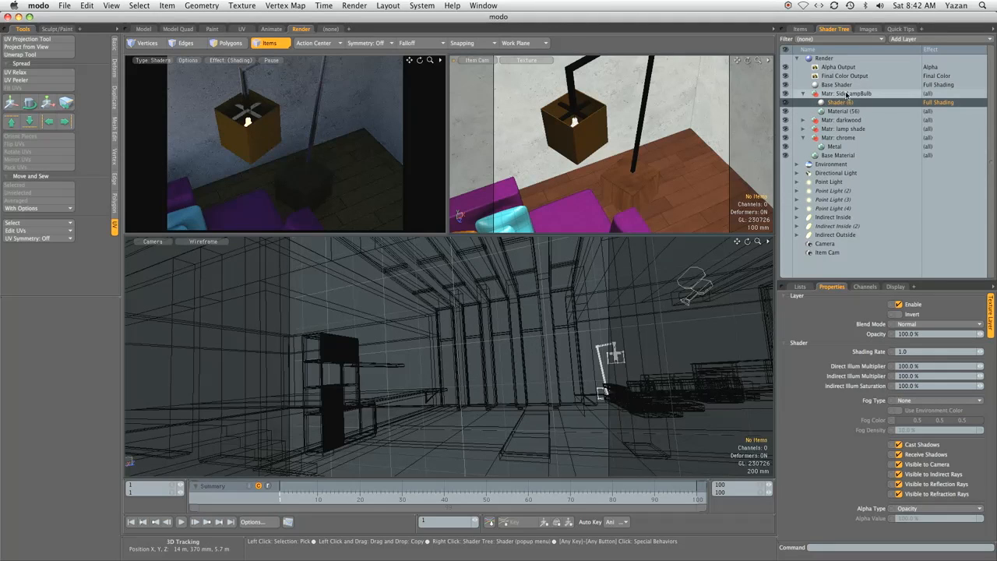
pyautogui.click(845, 84)
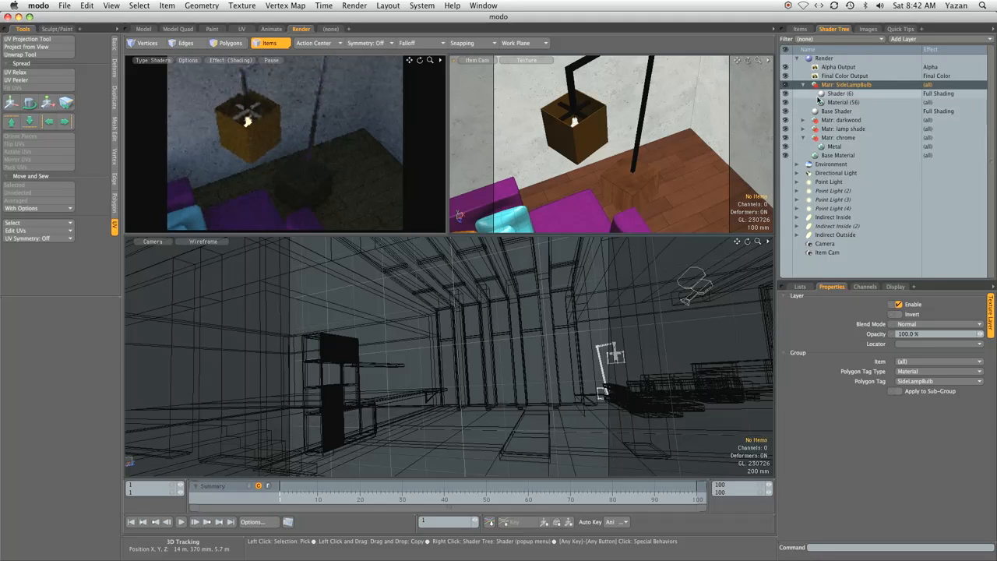
# In Right view, set the lamp light to Y 1.56 m, radius 45 mm, 16 samples, simple shading
pyautogui.click(800, 29)
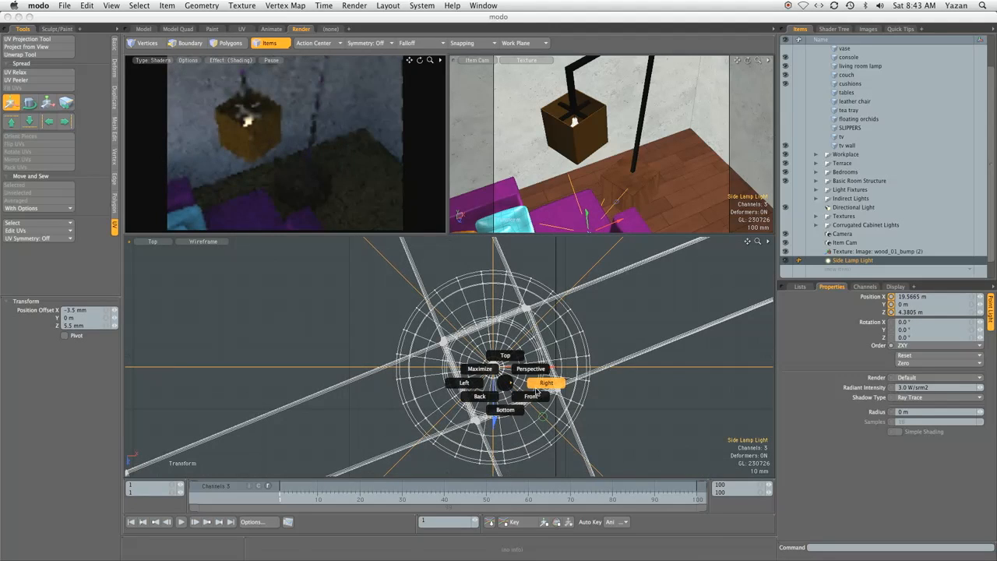
pyautogui.click(546, 383)
pyautogui.write('1.56')
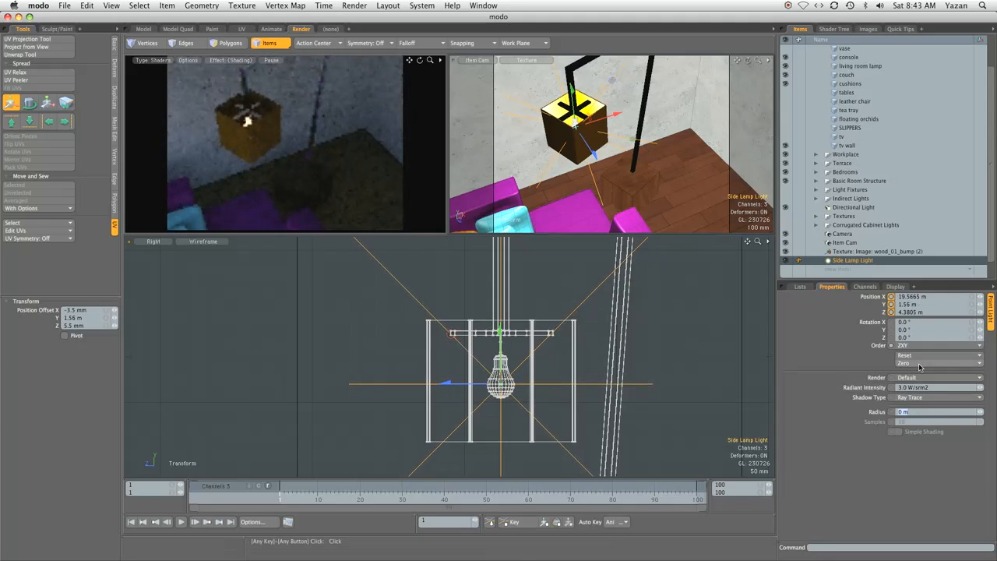
pyautogui.write('.045')
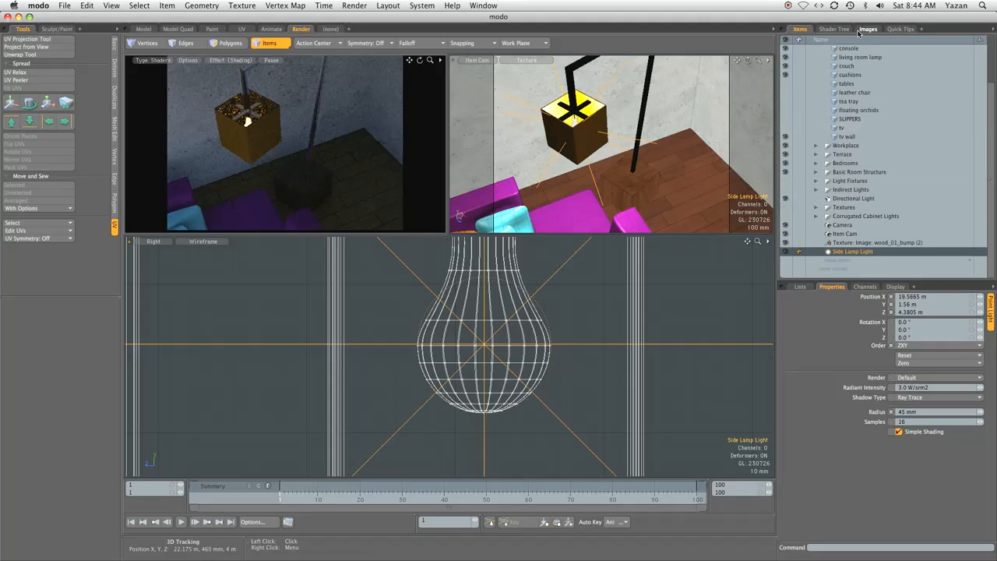
# Parent Side Lamp Light under the living room lamp and return to the Shader Tree
pyautogui.click(834, 29)
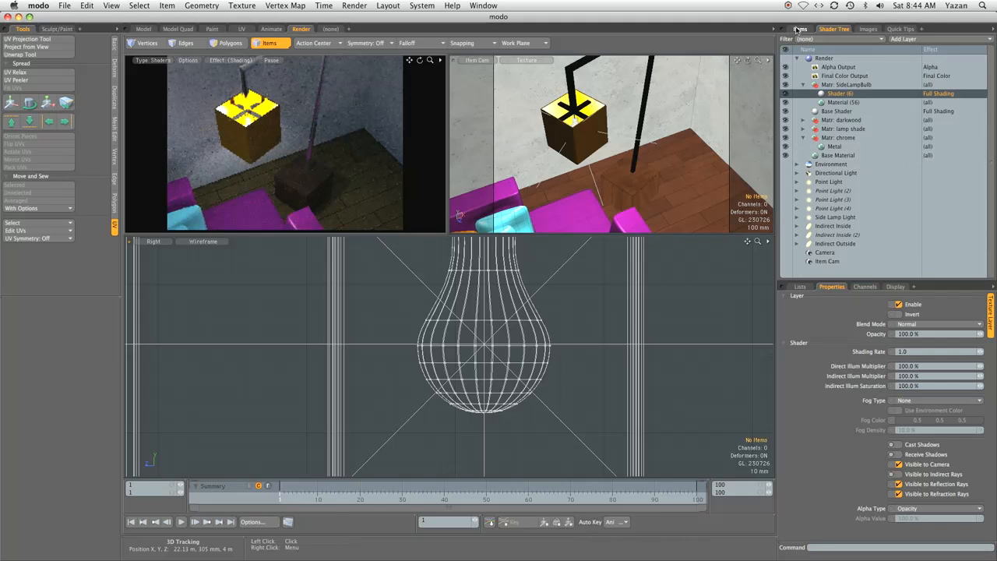
pyautogui.click(800, 29)
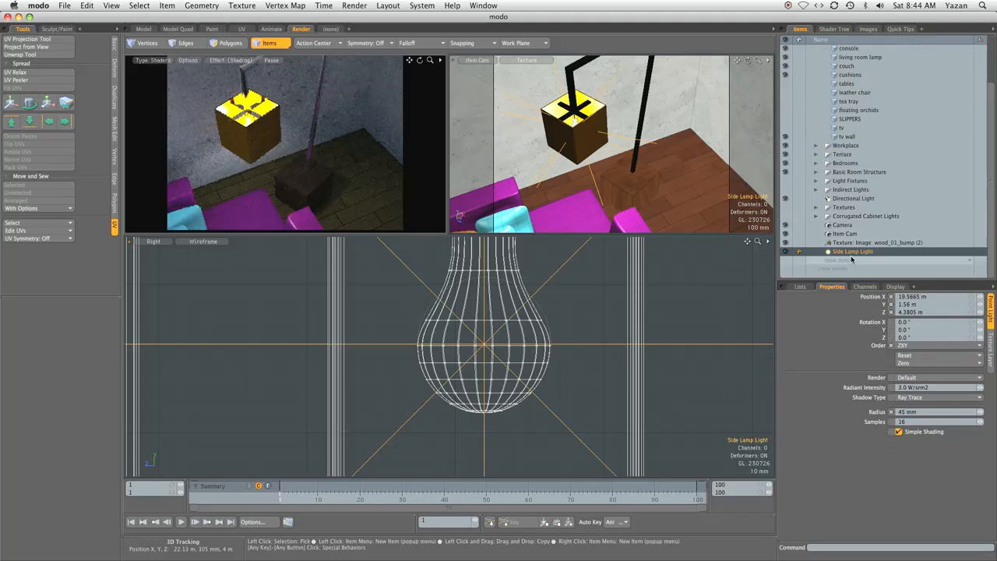
pyautogui.click(860, 57)
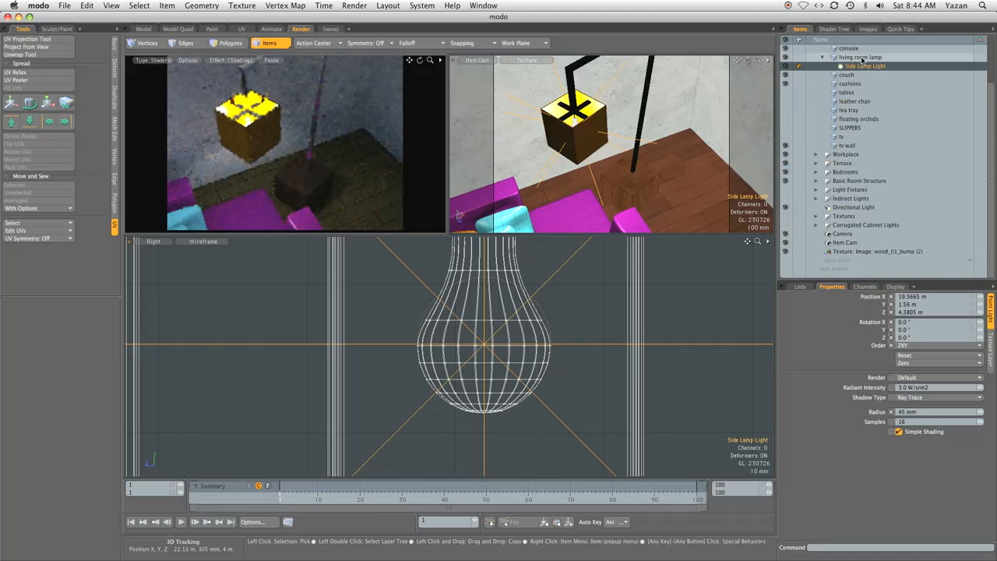
pyautogui.click(834, 28)
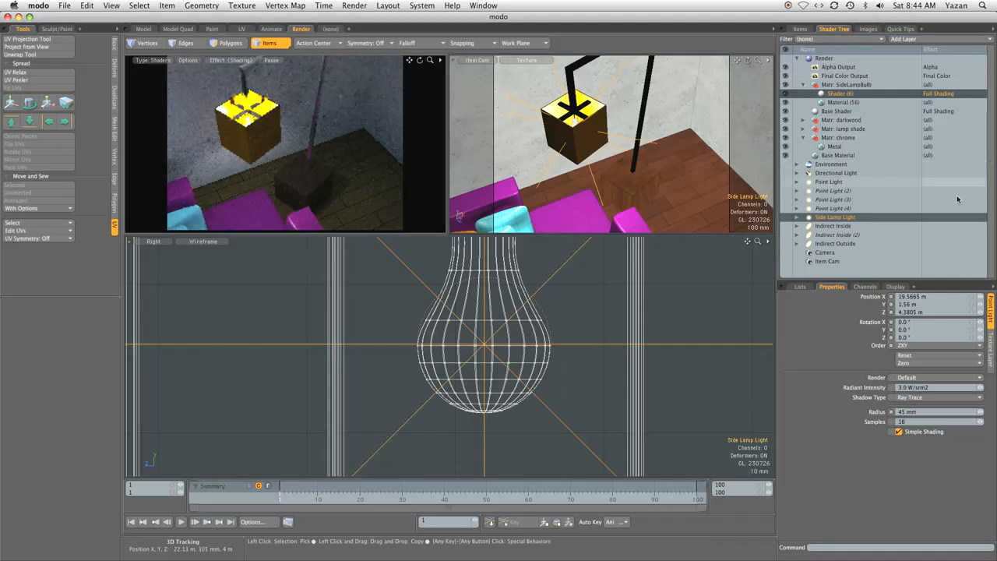
pyautogui.click(838, 137)
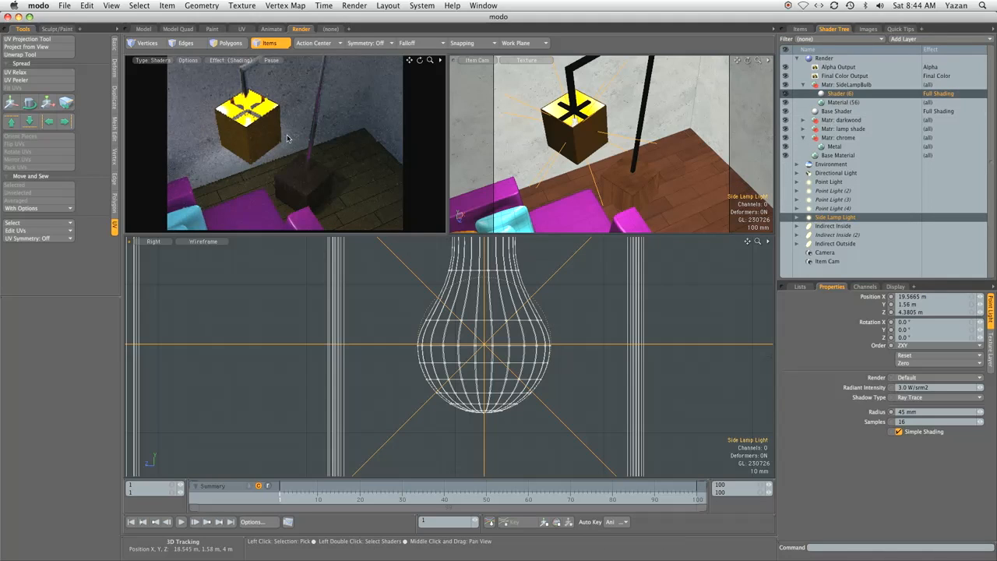
pyautogui.moveTo(242, 151)
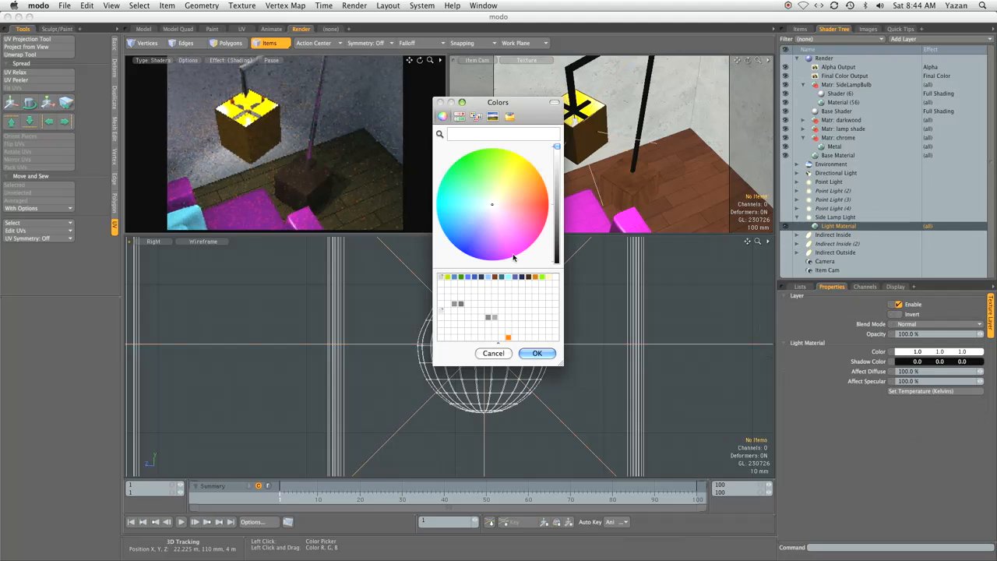
# Confirm a warm peach light colour of 1.0, 0.9, 0.73 for Side Lamp Light
pyautogui.click(536, 353)
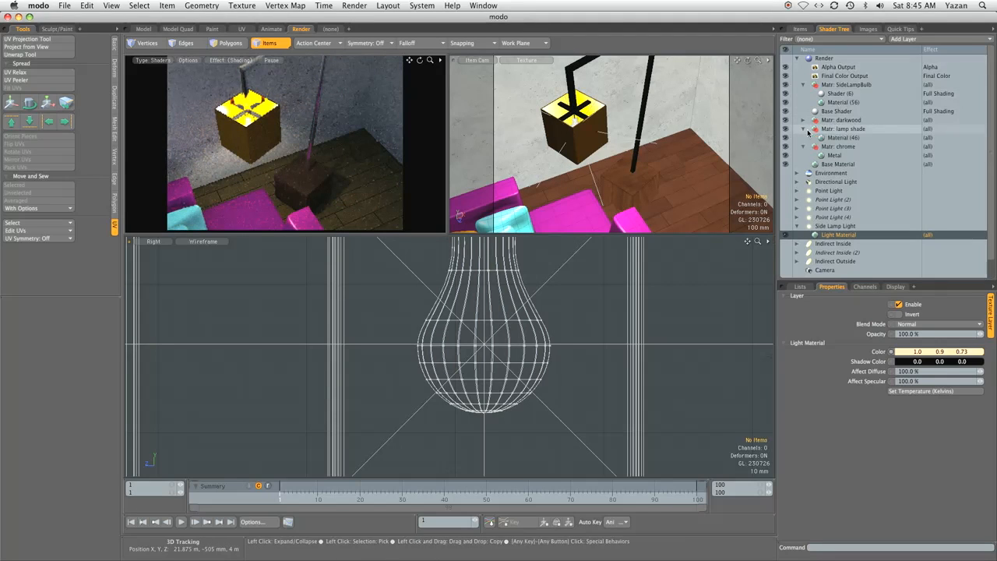
# Set the lamp shade material's diffuse colour to beige
pyautogui.click(843, 137)
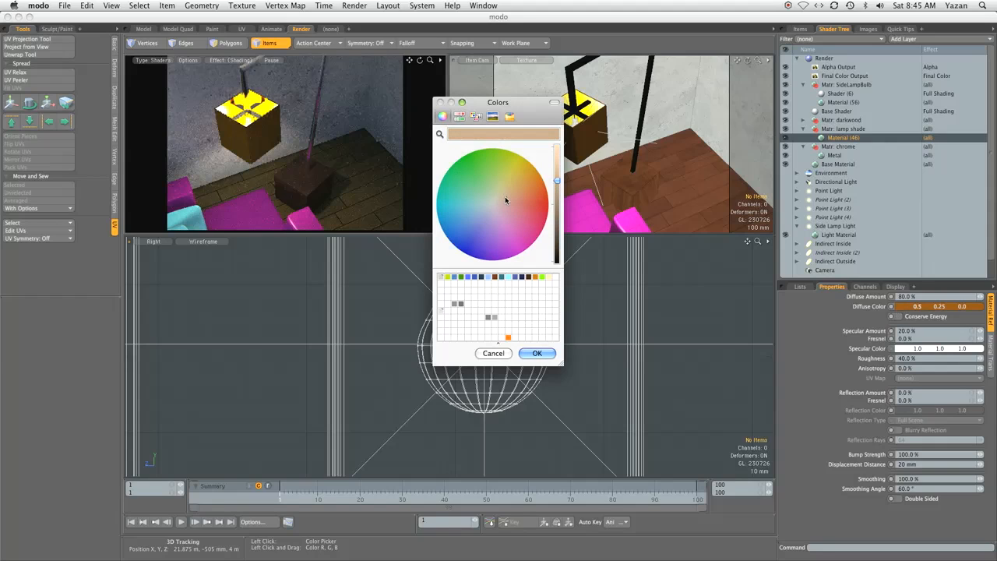
pyautogui.click(505, 191)
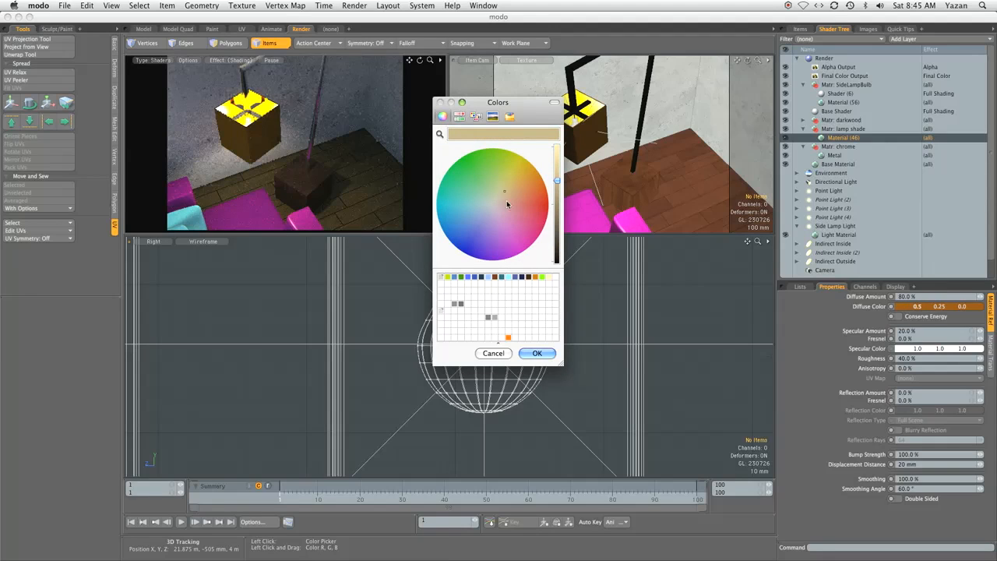
pyautogui.click(537, 353)
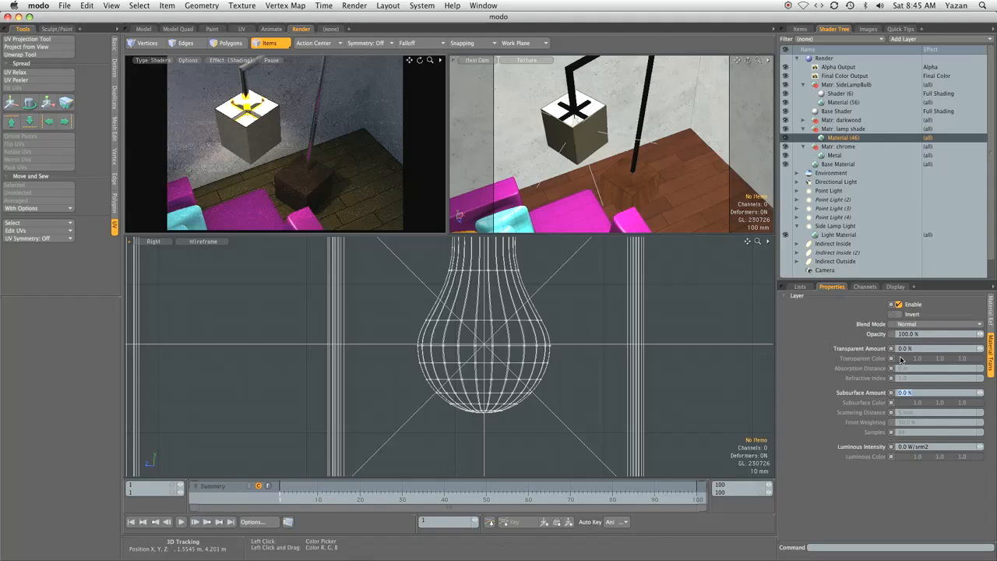
# Give the shade 7% peach subsurface scattering and a peach luminous glow at 0.1 intensity
pyautogui.click(934, 392)
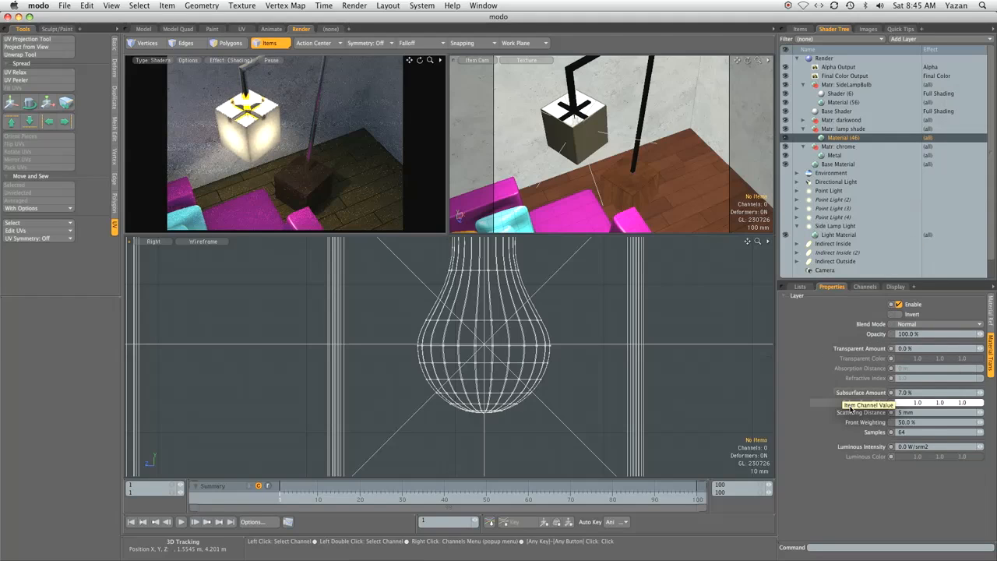
pyautogui.click(918, 402)
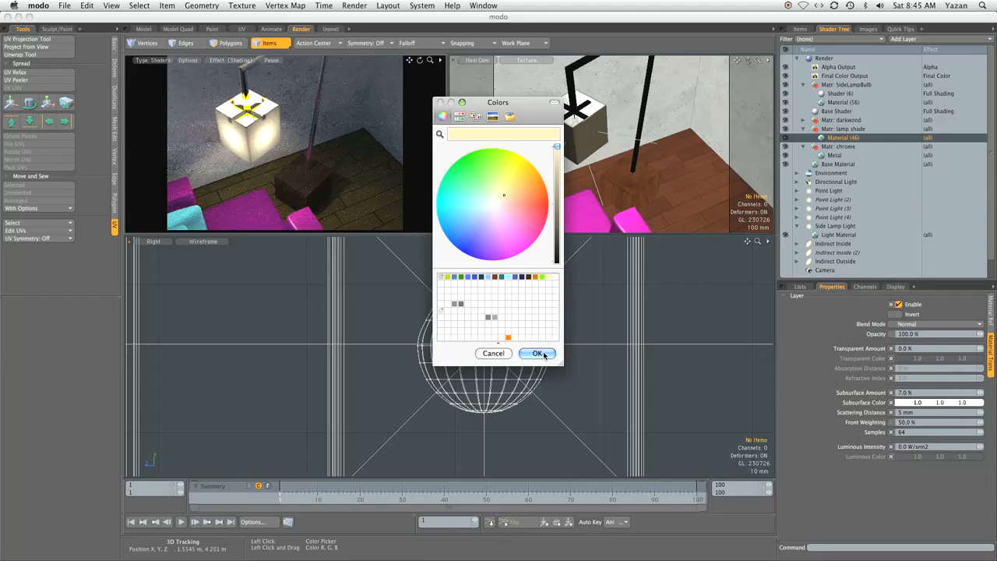
pyautogui.click(537, 353)
pyautogui.write('1')
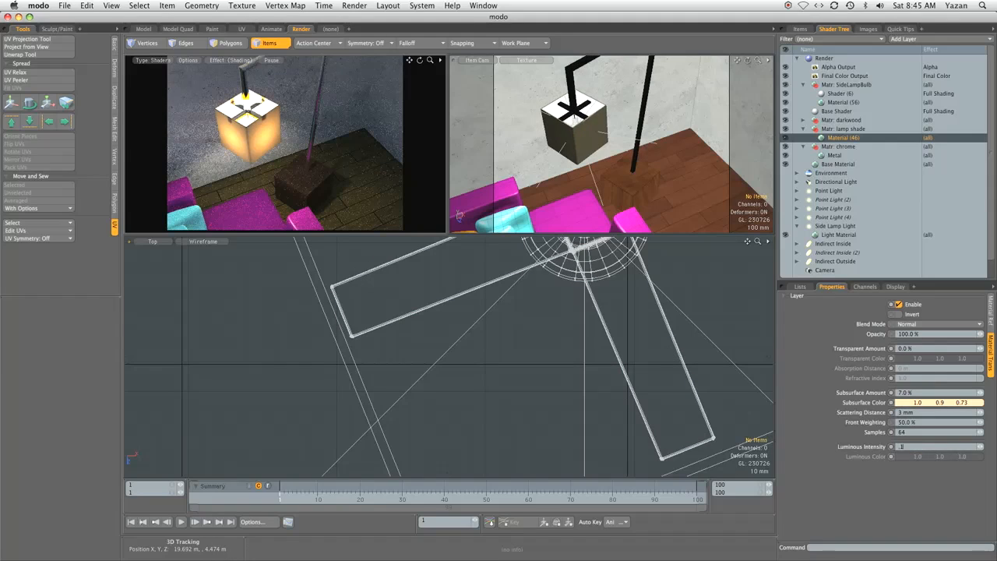
pyautogui.click(893, 455)
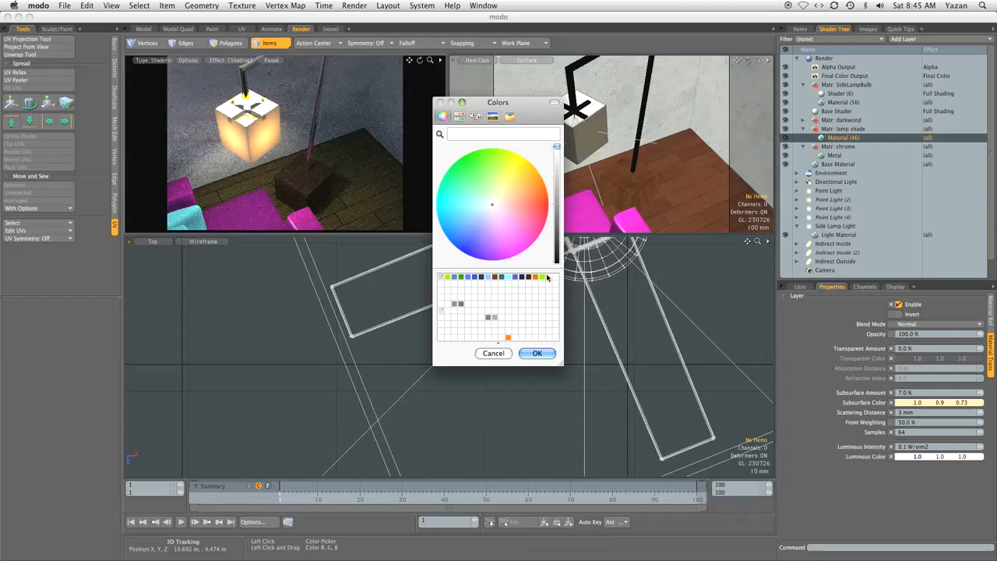
pyautogui.click(537, 353)
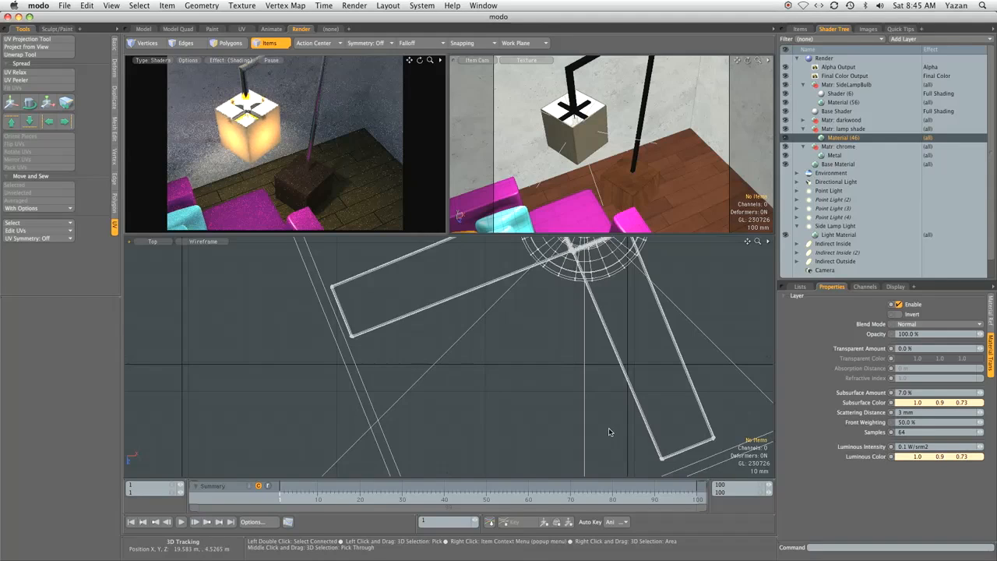
pyautogui.moveTo(587, 418)
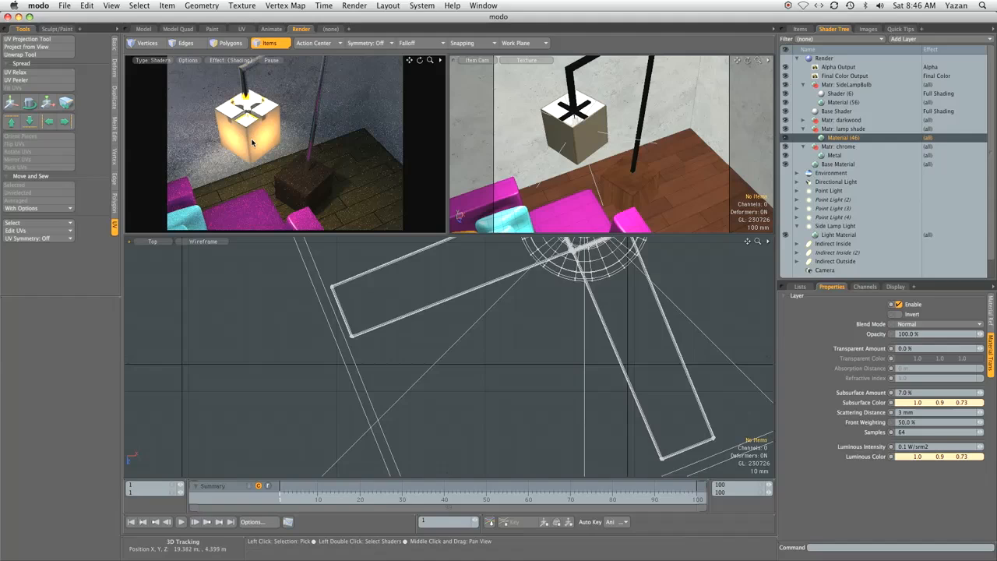
pyautogui.moveTo(270, 141)
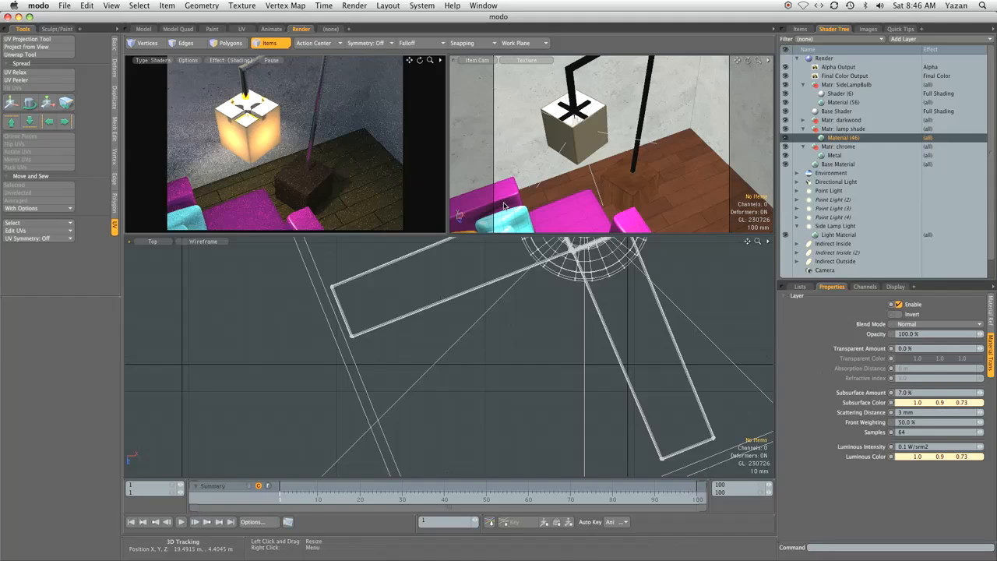
pyautogui.click(477, 60)
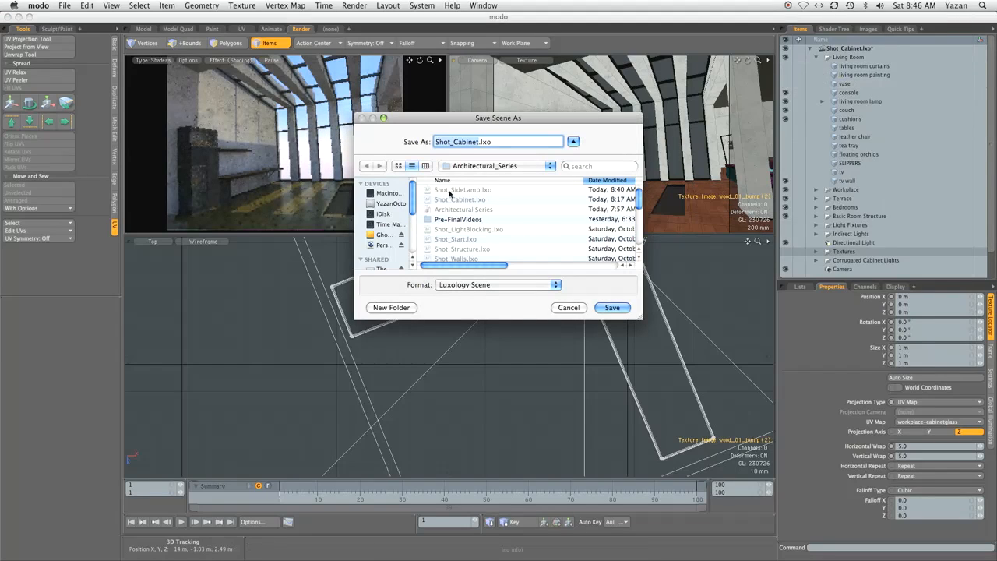
# Reuse the Shot_SideLamp.lxo name in the Architectural_Series save dialog
pyautogui.click(462, 189)
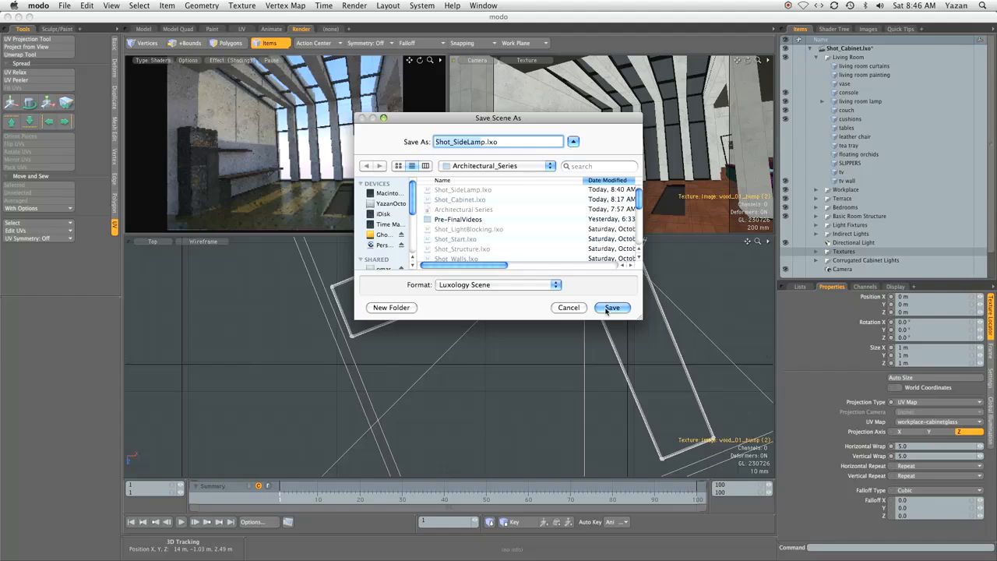